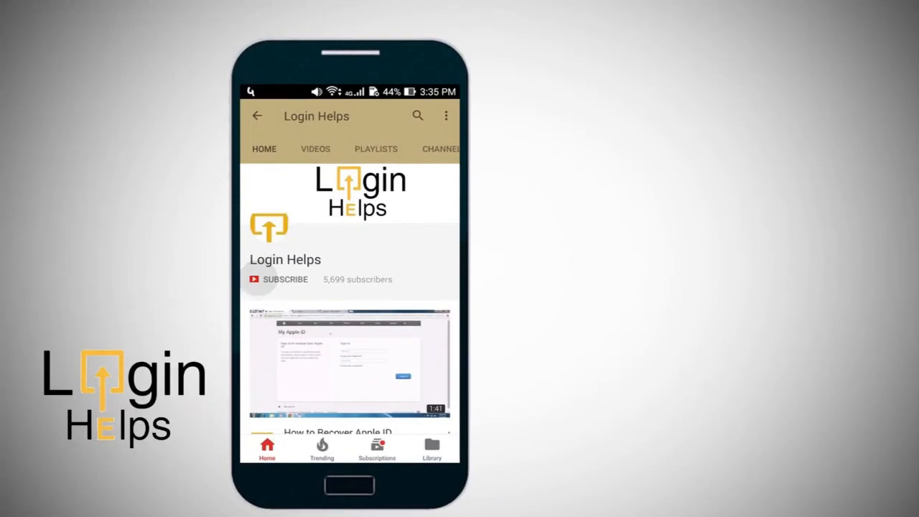
Step: Leave the Login Helps YouTube channel and reach the Rediffmail mail sign-in page
click(285, 279)
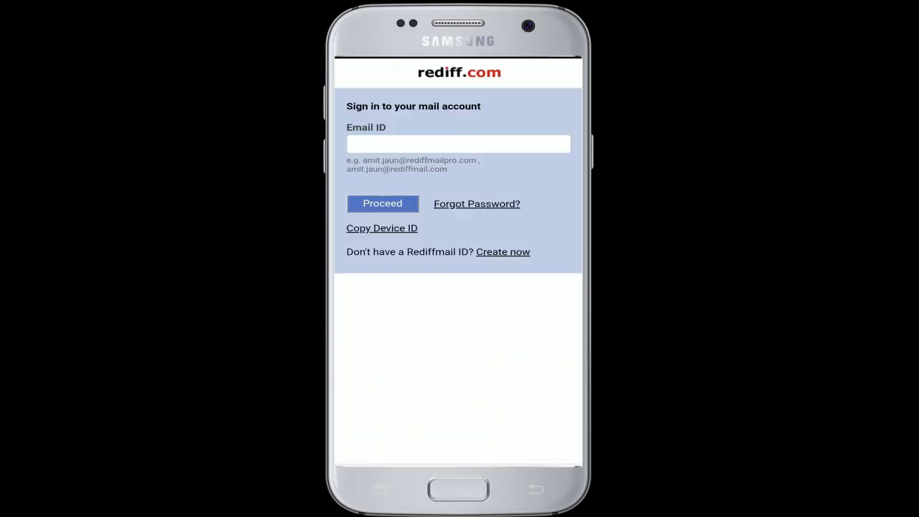
click(458, 144)
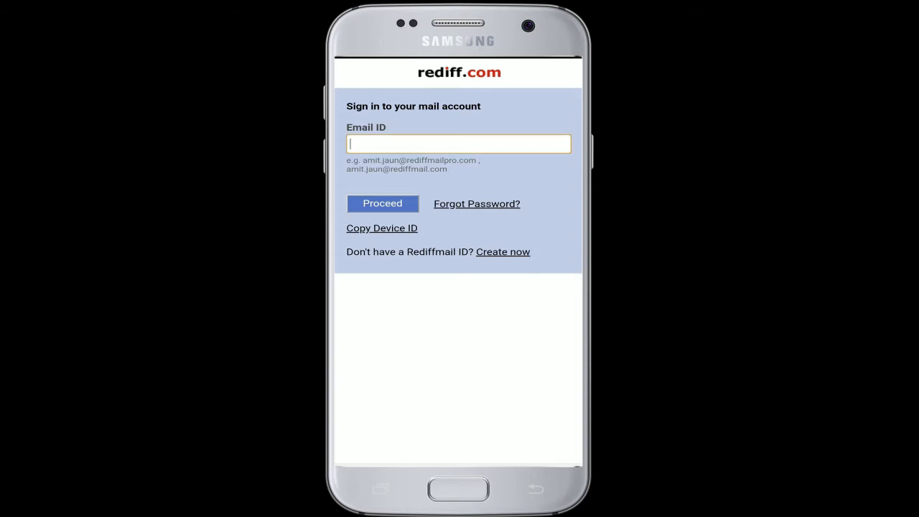
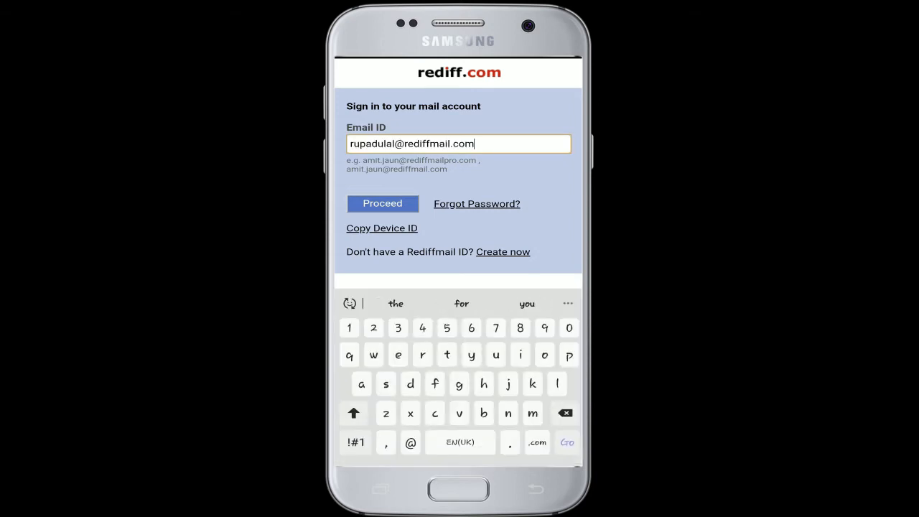
click(477, 204)
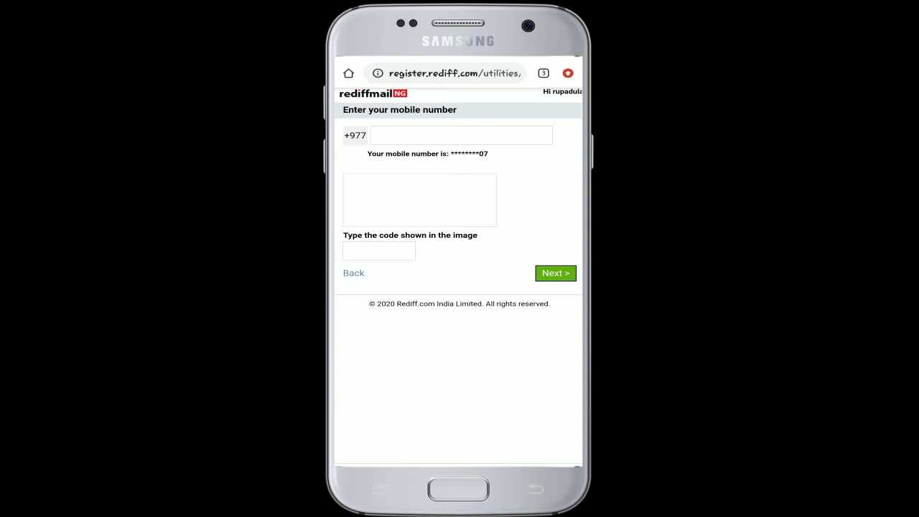
Step: Submit the linked mobile number with image code 'Khpe' for verification
click(461, 135)
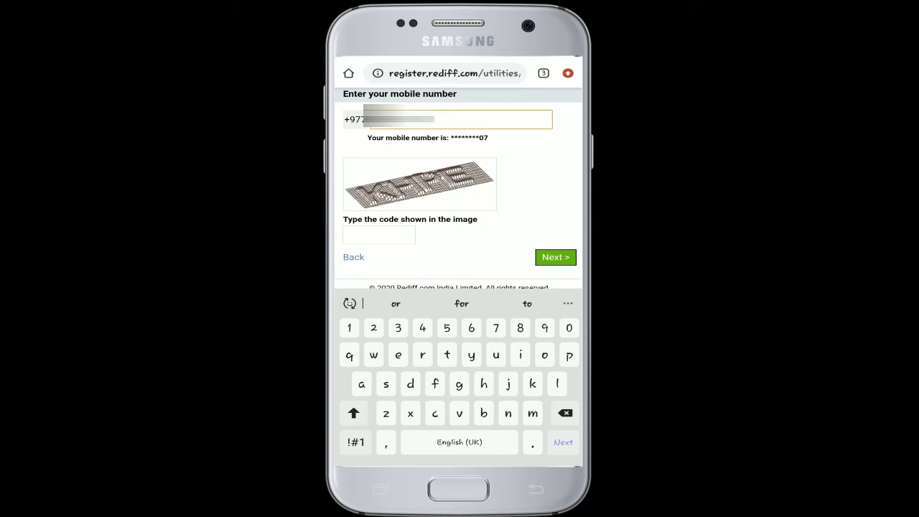
click(379, 237)
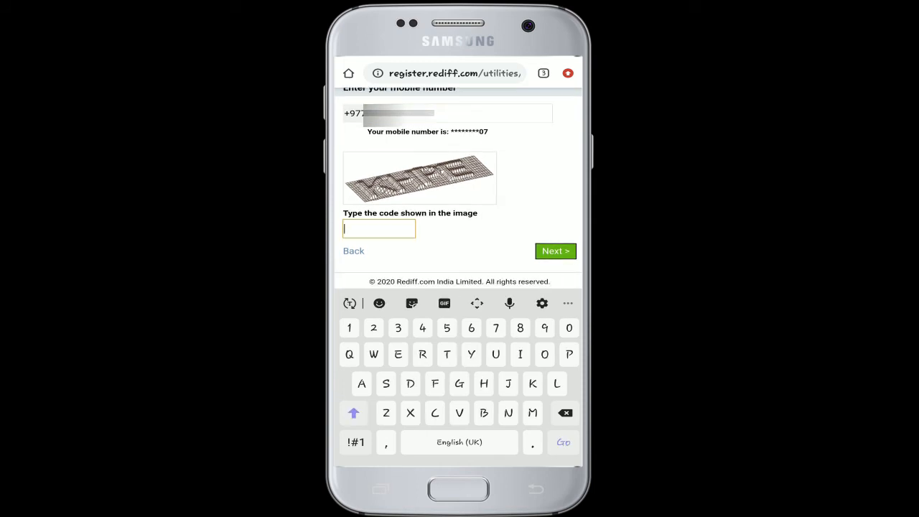
text(Khpe)
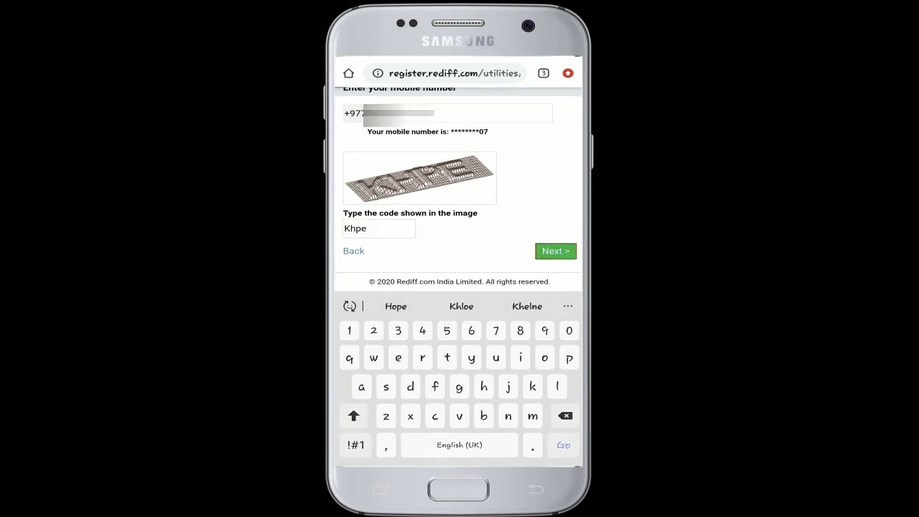
click(554, 250)
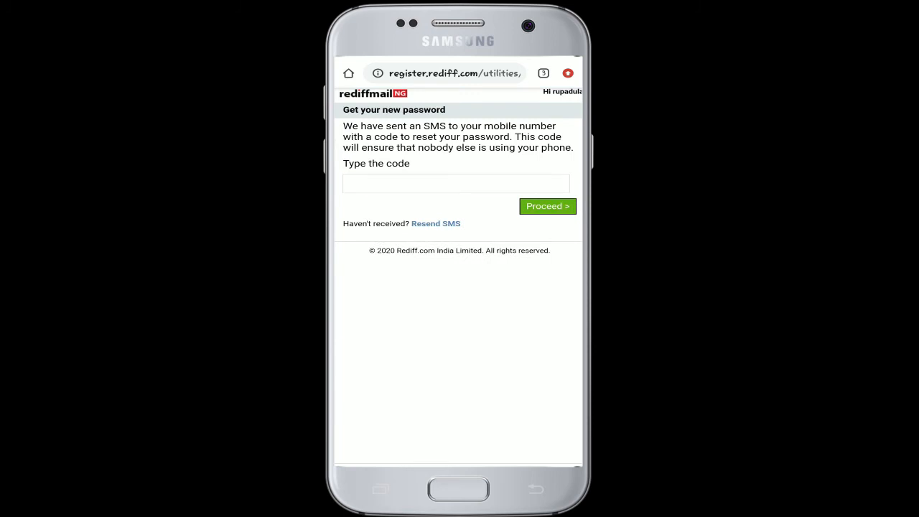
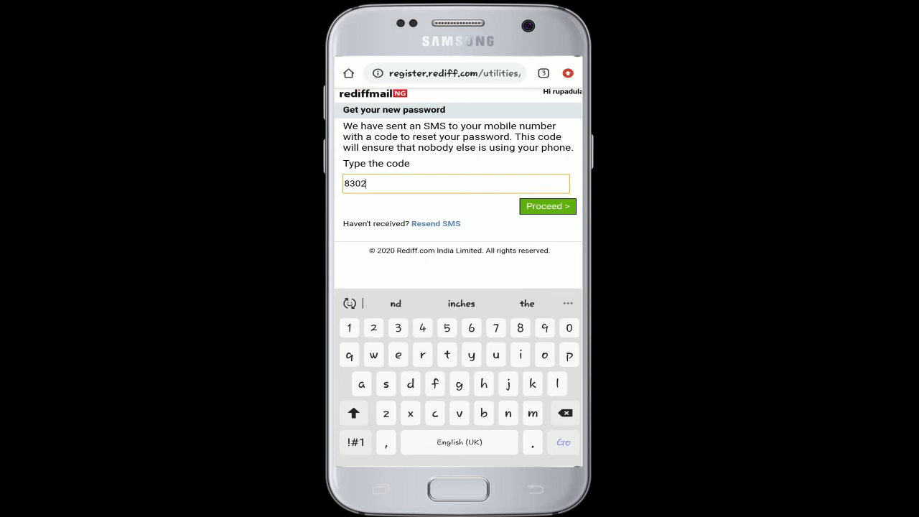
click(547, 207)
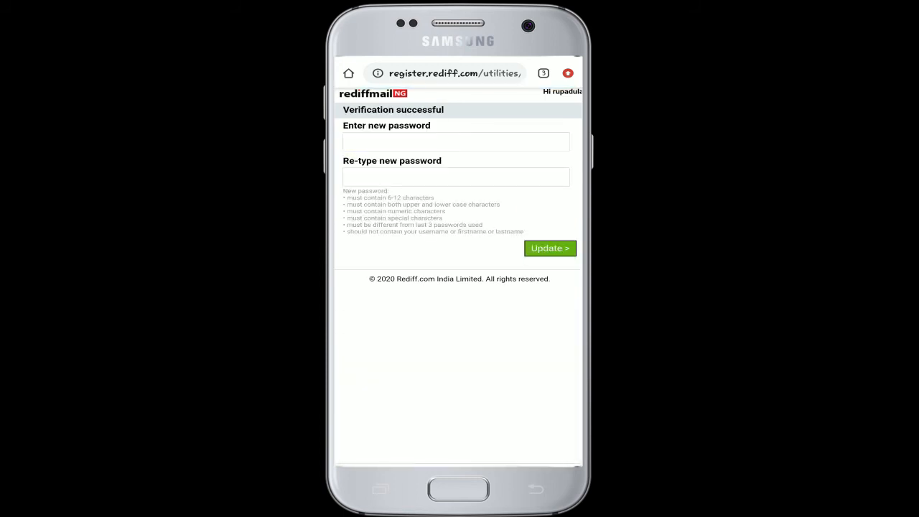
Step: Enter the new password twice and update it, getting the success confirmation
click(457, 143)
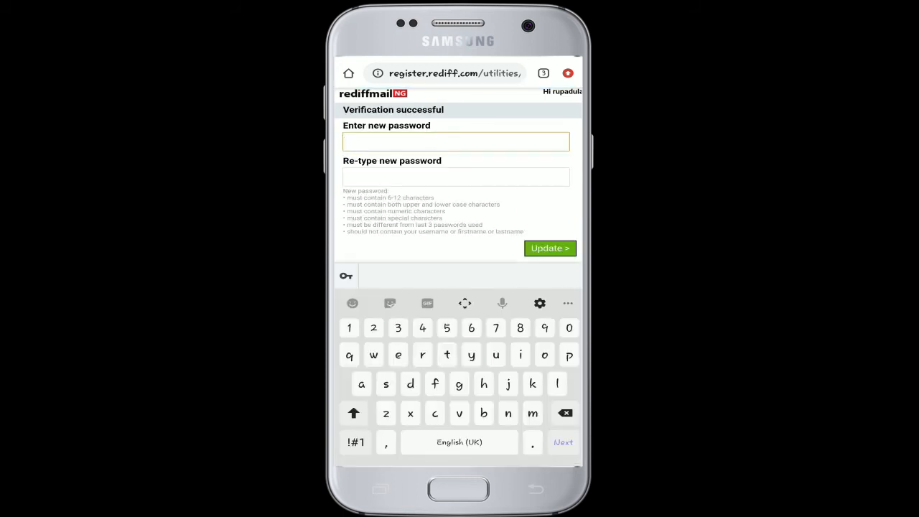
click(354, 414)
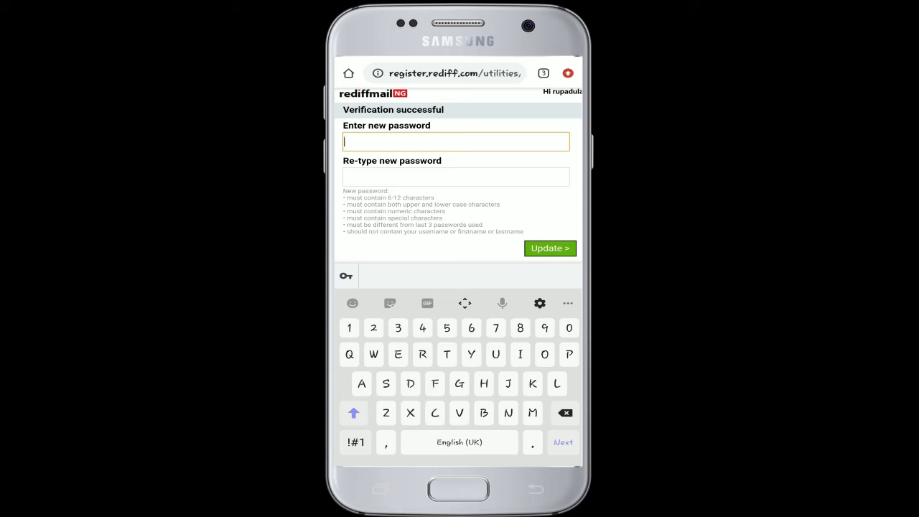
scroll(down, 3)
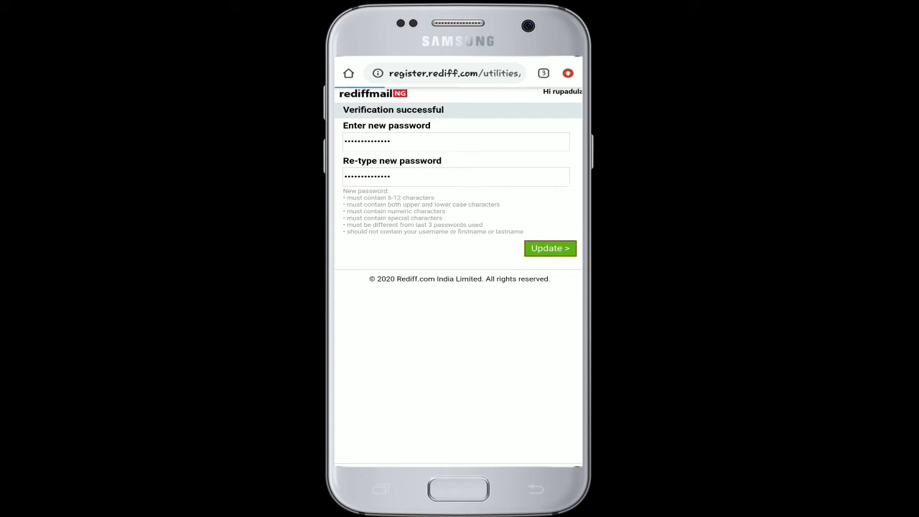
click(550, 247)
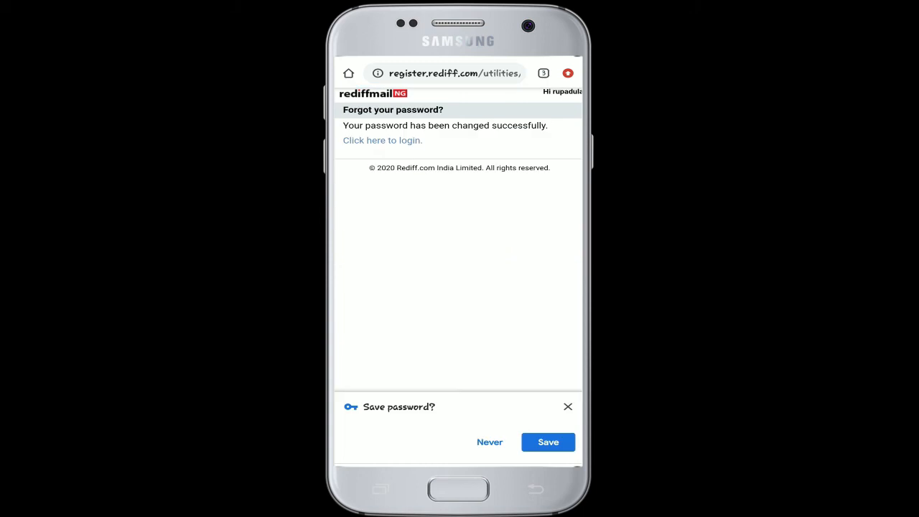
Step: Decline the browser's offer to save the password
click(569, 406)
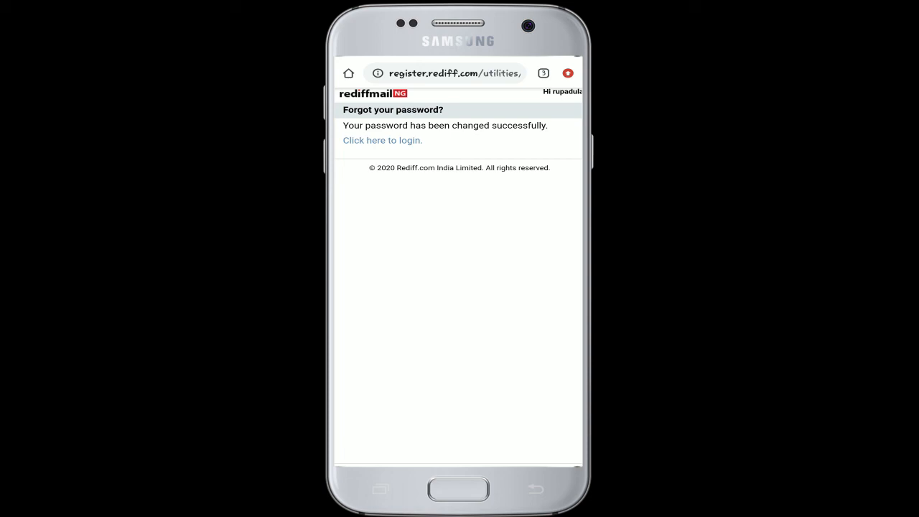